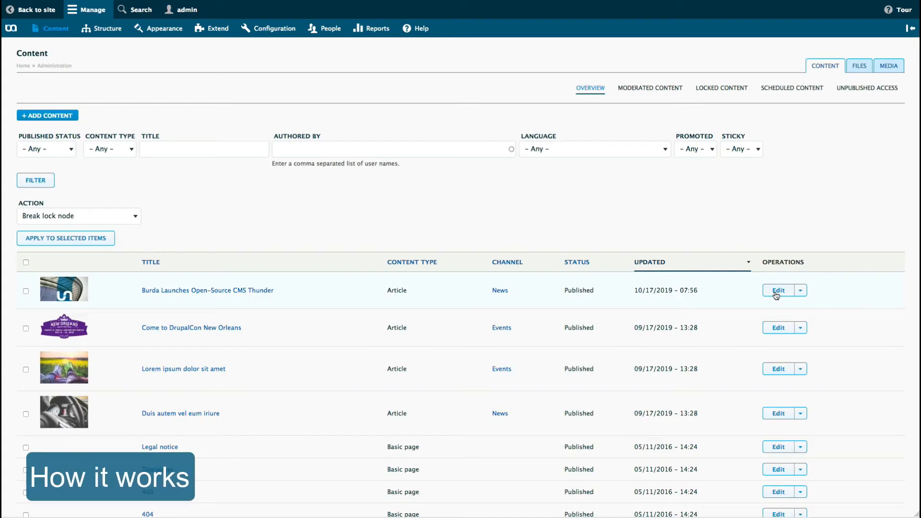
Edit the Burda article and type a new SEO title beginning 'We' to trigger autosave
{"action": "left_click", "coordinate": [778, 291]}
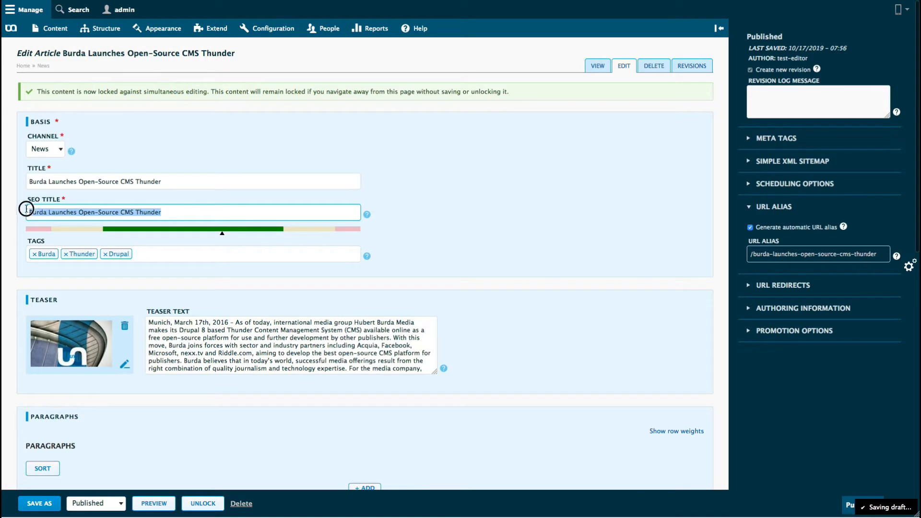
{"action": "type", "text": "We"}
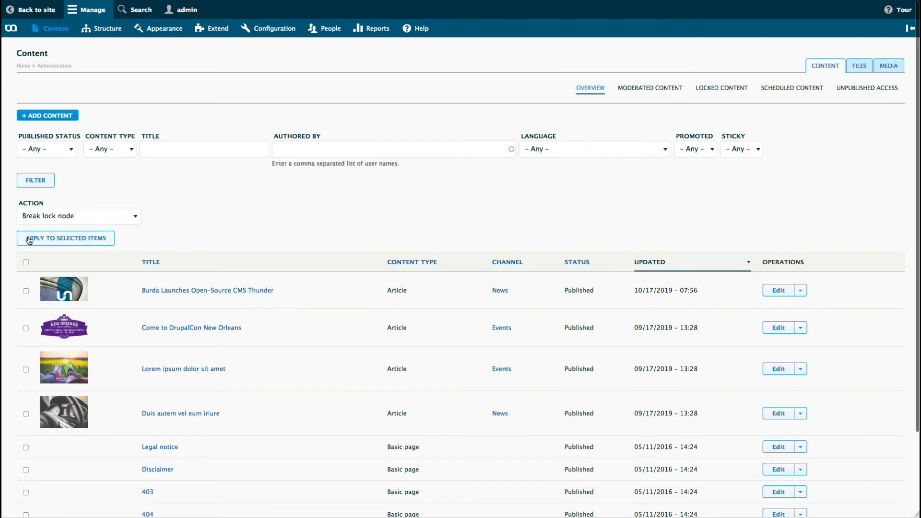
{"action": "mouse_move", "coordinate": [544, 288]}
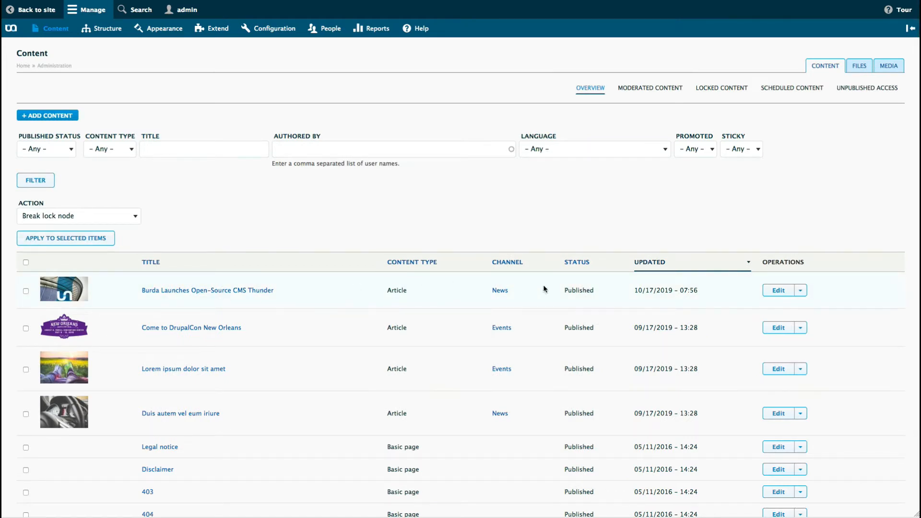
{"action": "mouse_move", "coordinate": [777, 290]}
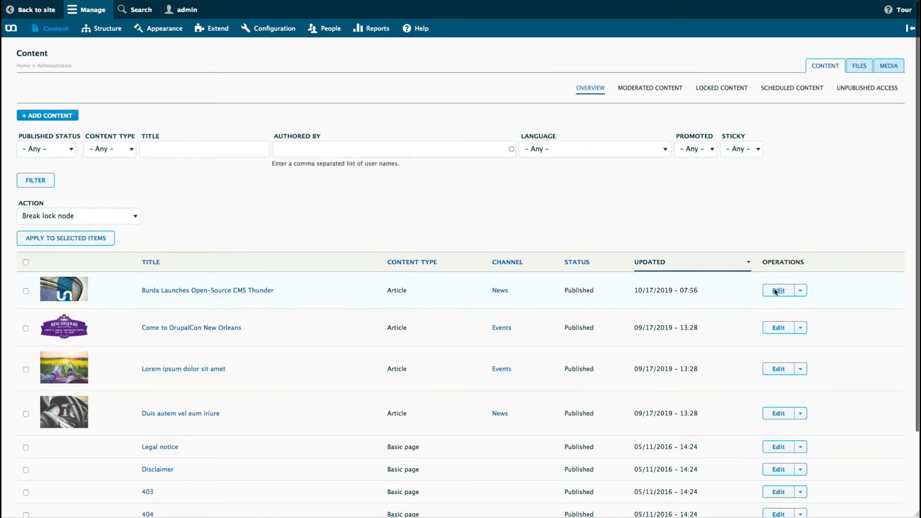
Reopen the Burda article and resume the autosaved draft with SEO title 'We are testing the Autos'
{"action": "left_click", "coordinate": [778, 290]}
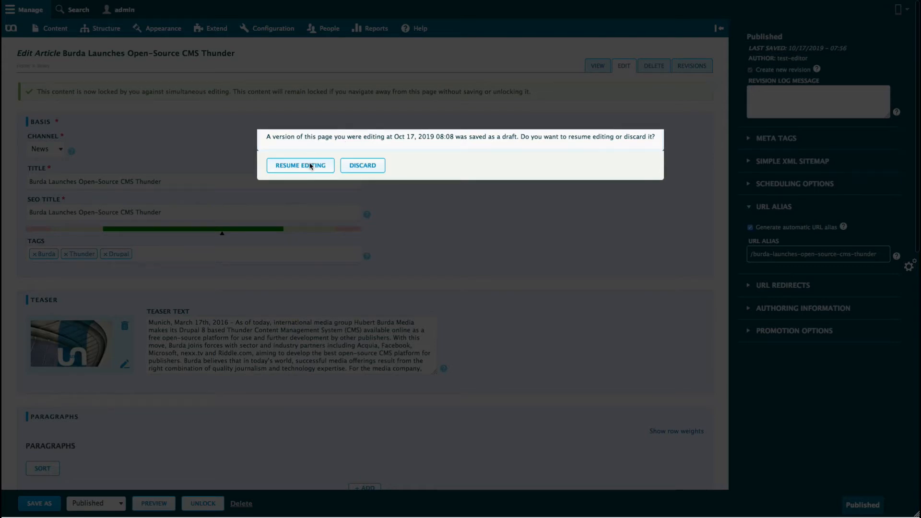
{"action": "left_click", "coordinate": [300, 165]}
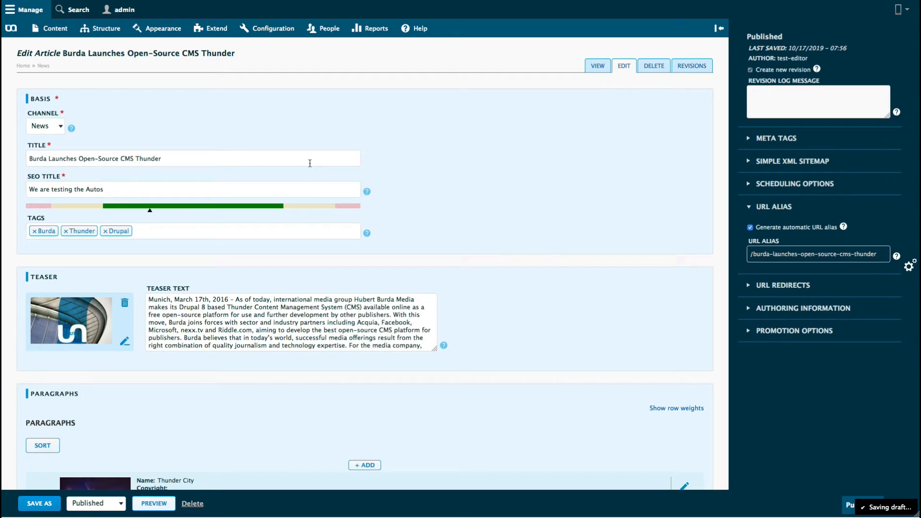
{"action": "mouse_move", "coordinate": [655, 330]}
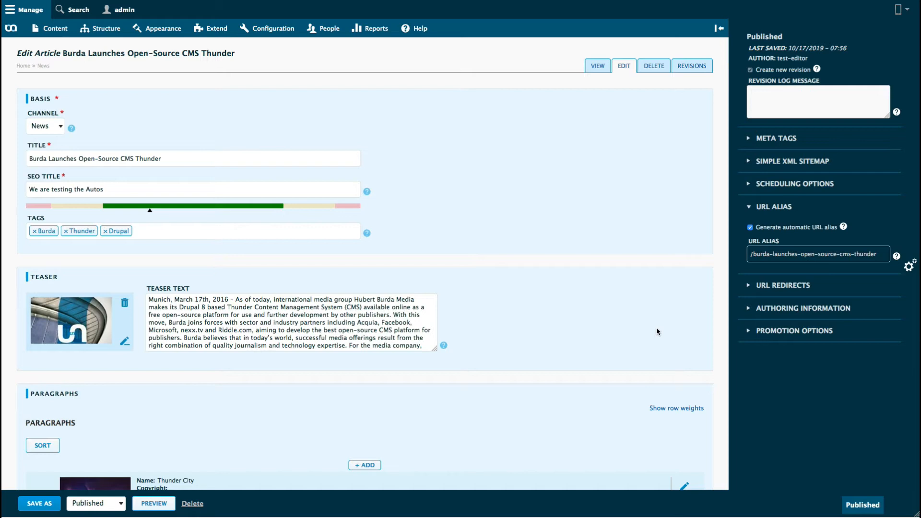
{"action": "mouse_move", "coordinate": [272, 28]}
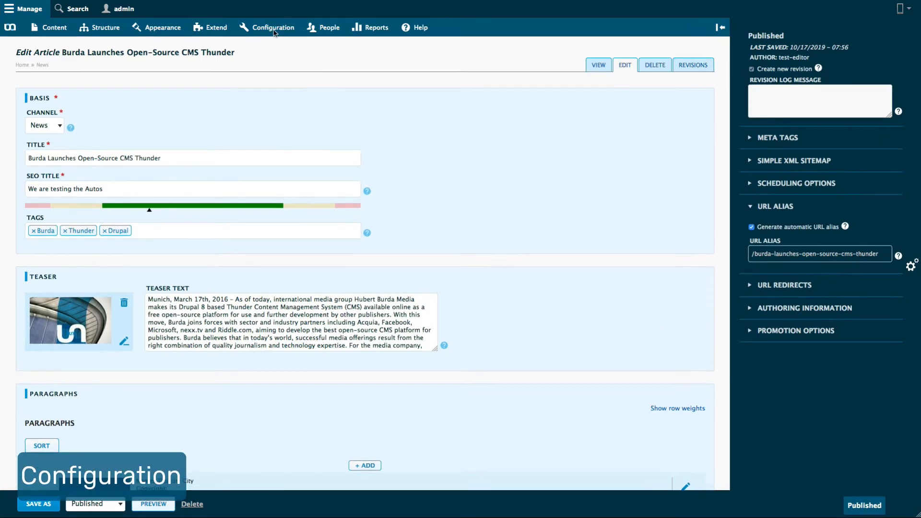
Go to Configuration > Content authoring > Autosave form settings
{"action": "left_click", "coordinate": [272, 26]}
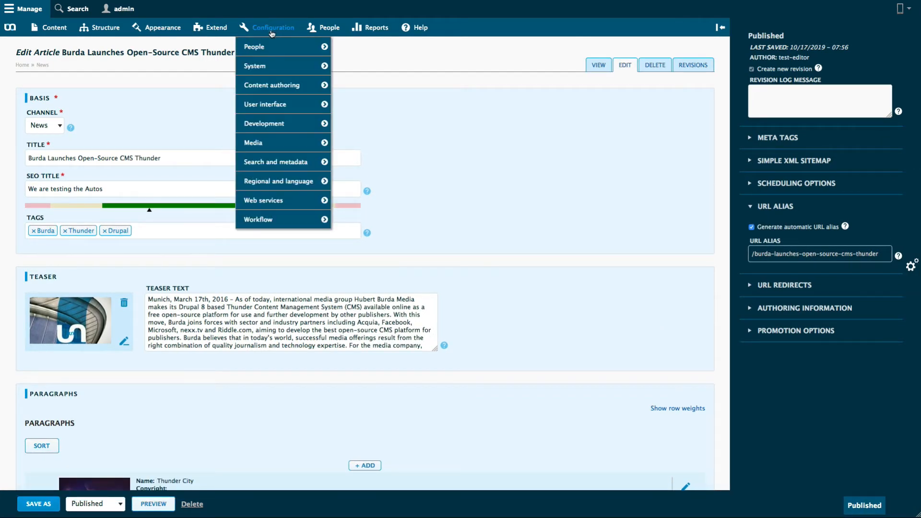
{"action": "mouse_move", "coordinate": [271, 85]}
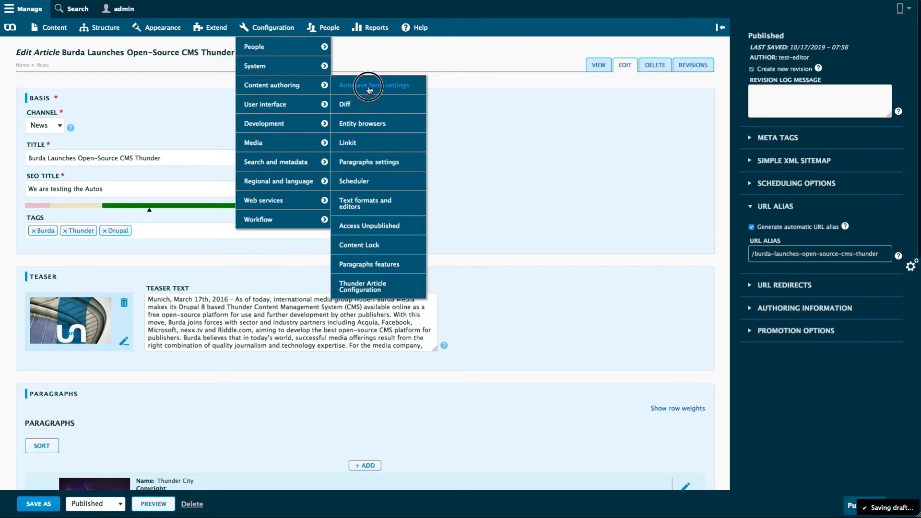
{"action": "left_click", "coordinate": [375, 85]}
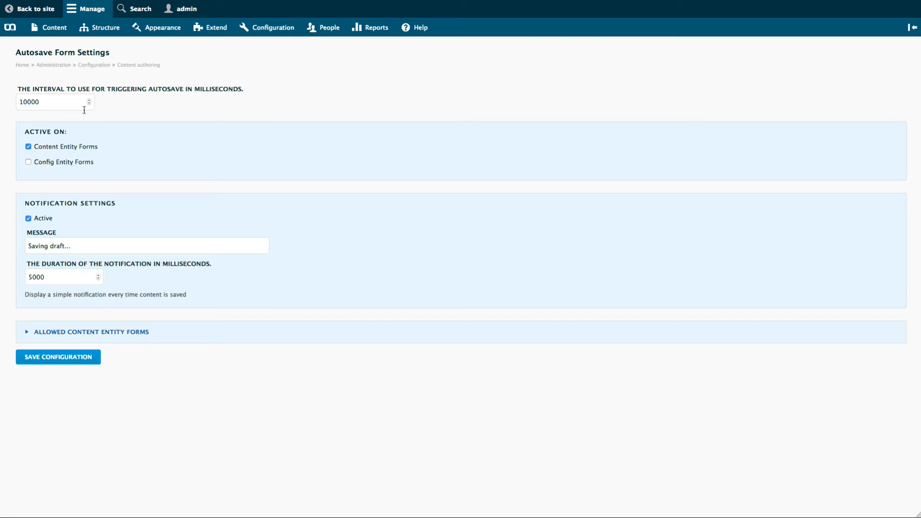
Set autosave interval to 60000 ms and notification duration to 2000 ms, then save
{"action": "triple_click", "coordinate": [52, 102]}
{"action": "type", "text": "60000"}
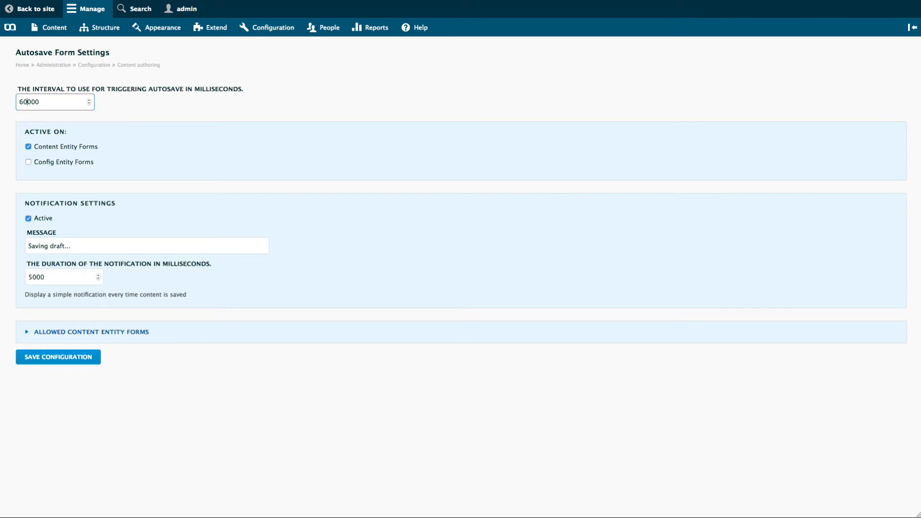
{"action": "left_click", "coordinate": [63, 277]}
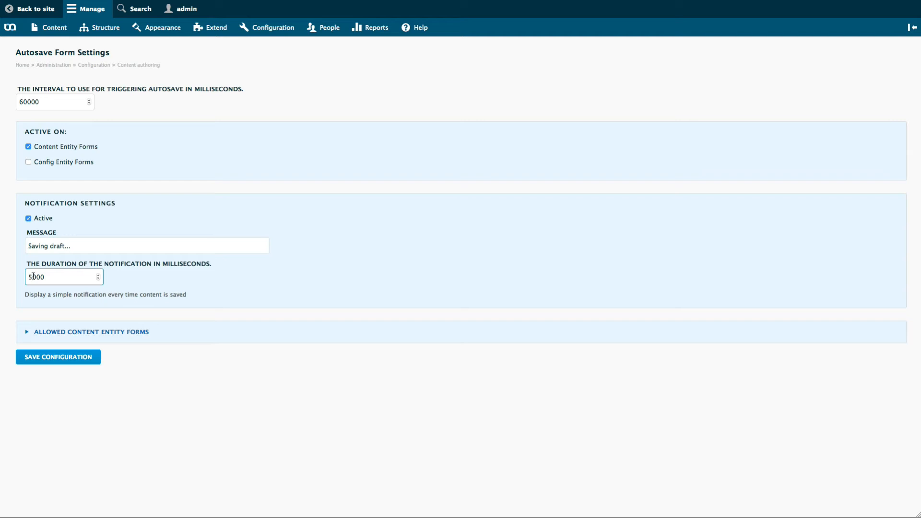
{"action": "type", "text": "2000"}
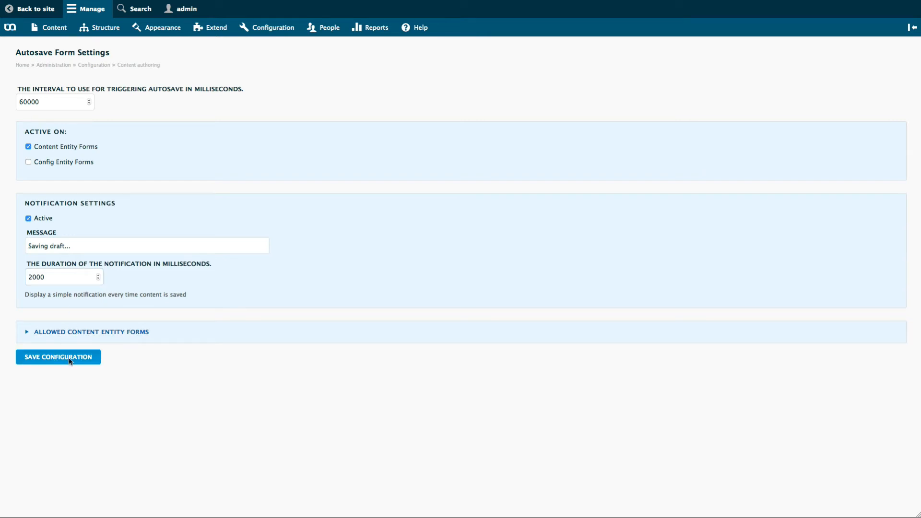
{"action": "left_click", "coordinate": [58, 356]}
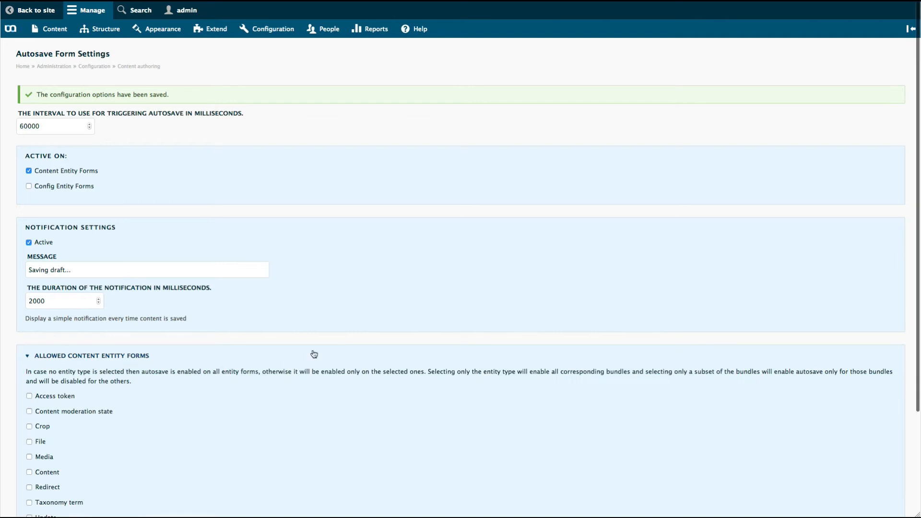
{"action": "scroll", "scroll_direction": "down", "scroll_amount": 3}
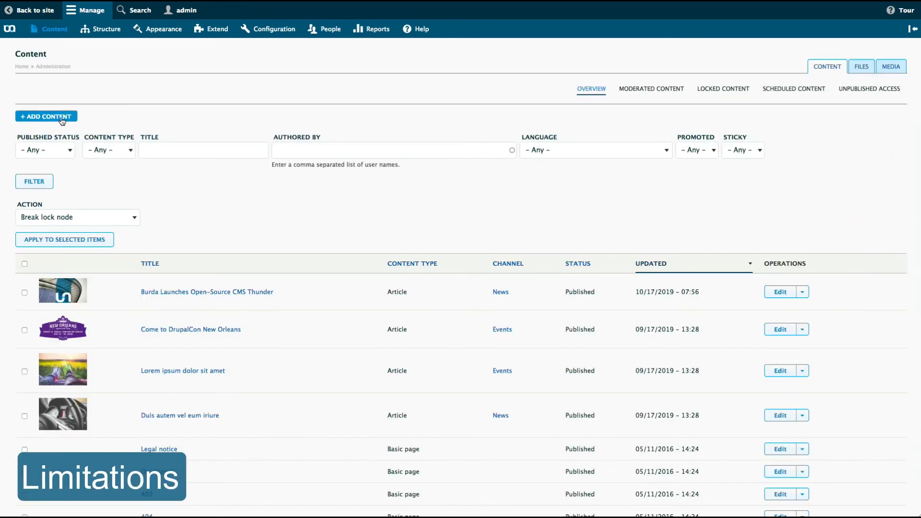
Start an article titled 'Autosave only works' with SEO title 'when...', then leave unsaved
{"action": "left_click", "coordinate": [45, 116]}
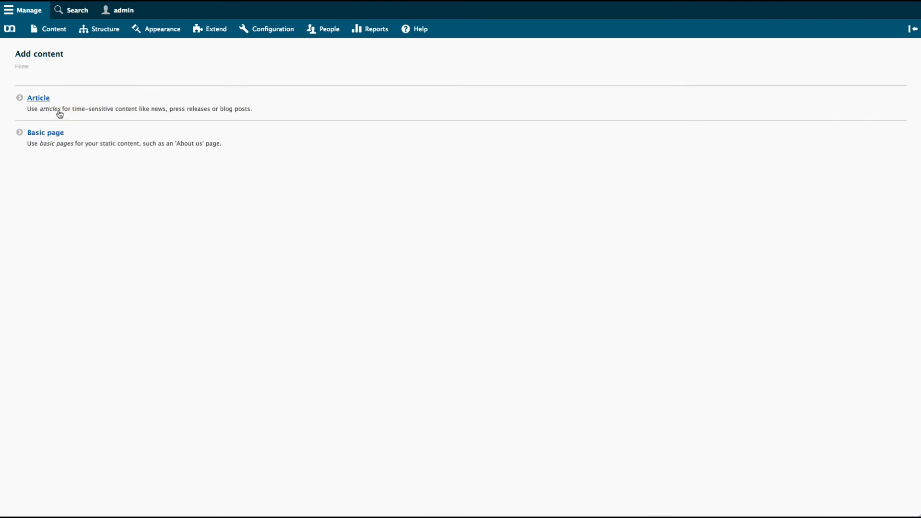
{"action": "left_click", "coordinate": [38, 97]}
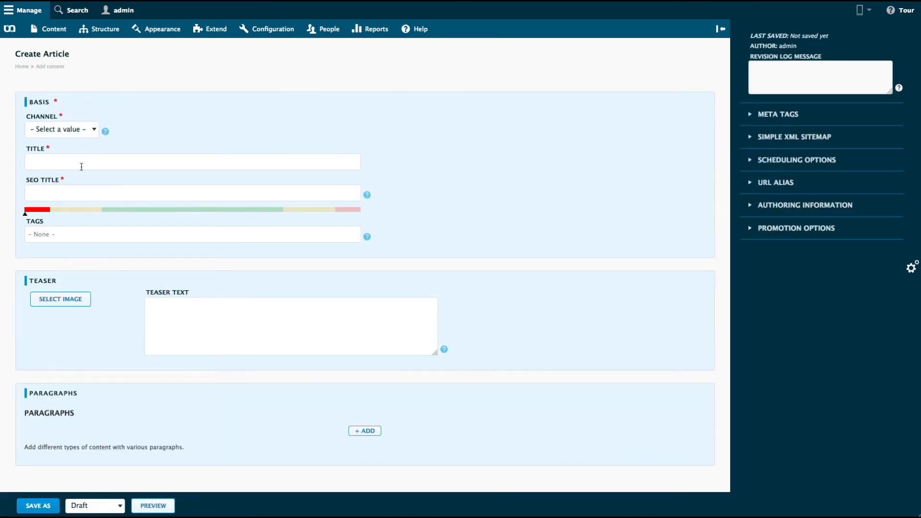
{"action": "type", "text": "Autosave only works"}
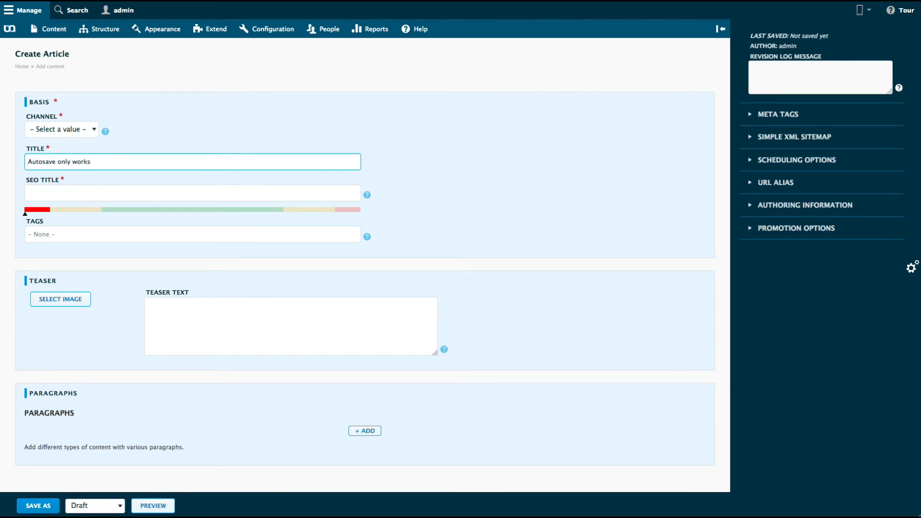
{"action": "type", "text": "when..."}
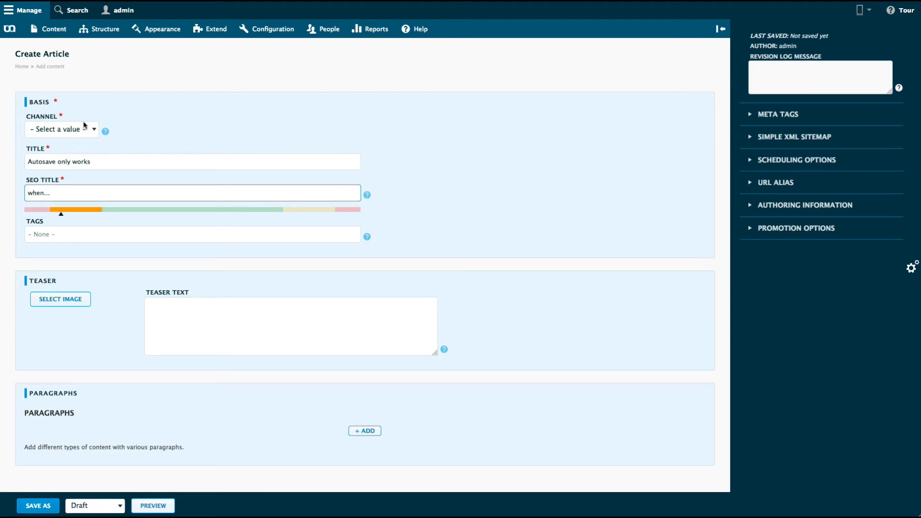
{"action": "mouse_move", "coordinate": [53, 29]}
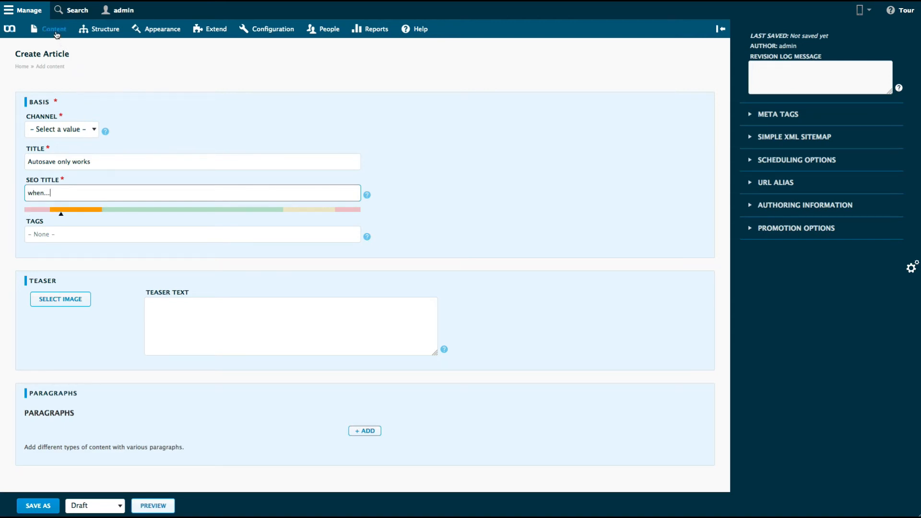
{"action": "left_click", "coordinate": [52, 28]}
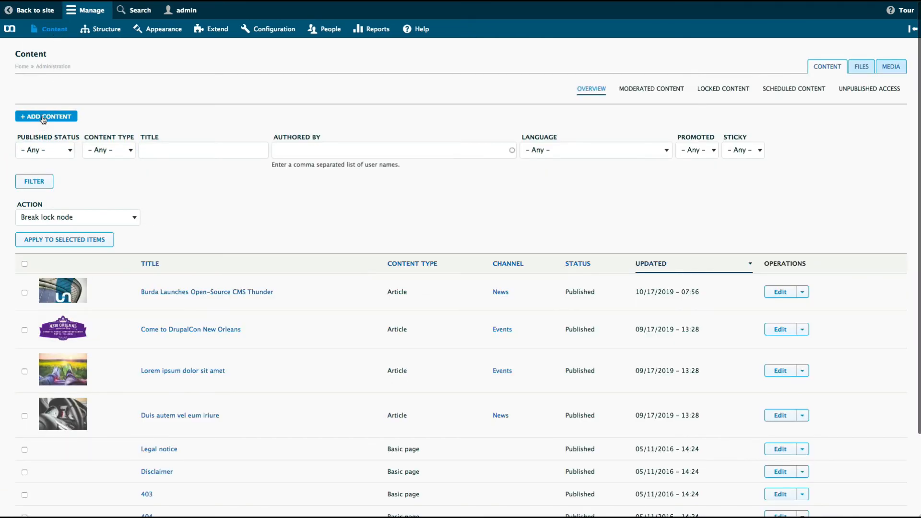
Create and save the News article 'Autosave only works' with its full SEO title
{"action": "left_click", "coordinate": [46, 116]}
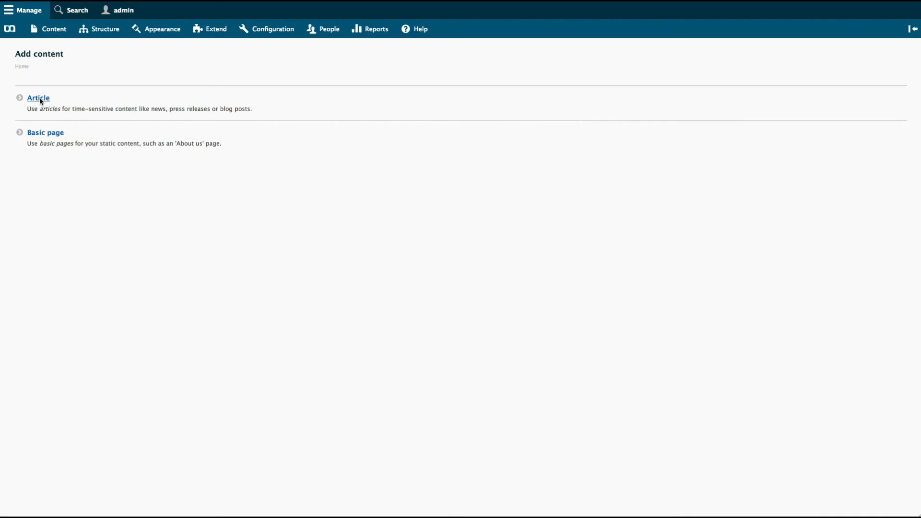
{"action": "left_click", "coordinate": [39, 98]}
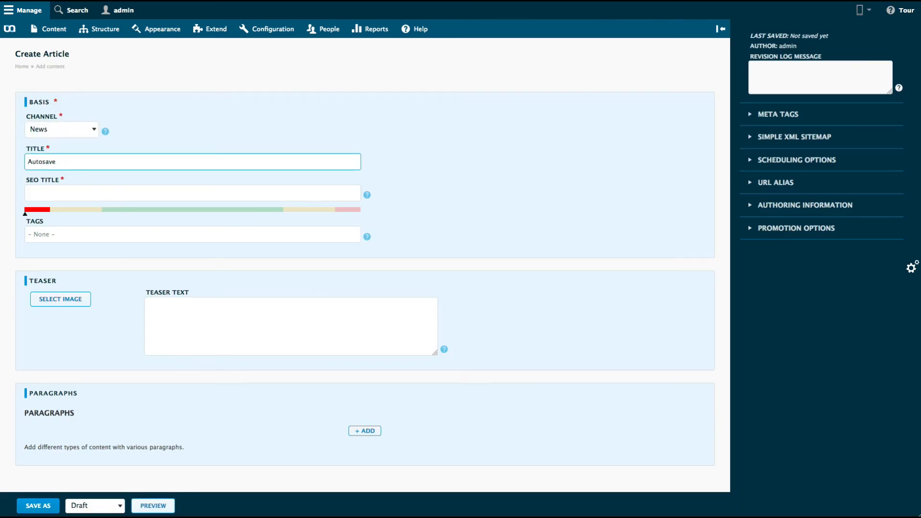
{"action": "type", "text": "when"}
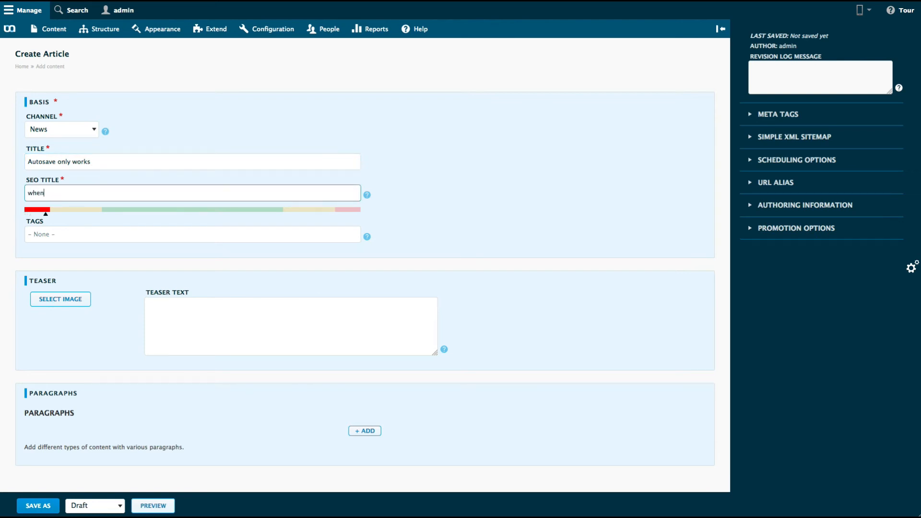
{"action": "type", "text": "content is saved for the first time"}
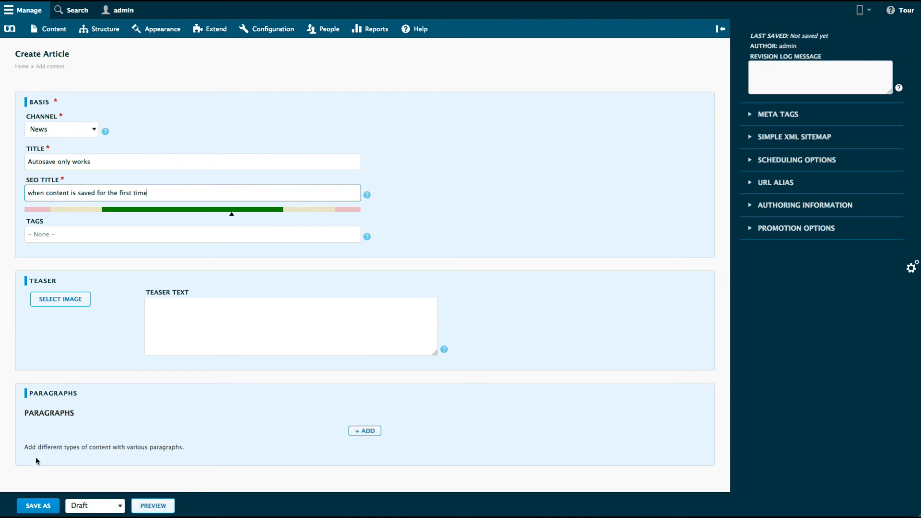
{"action": "left_click", "coordinate": [37, 506]}
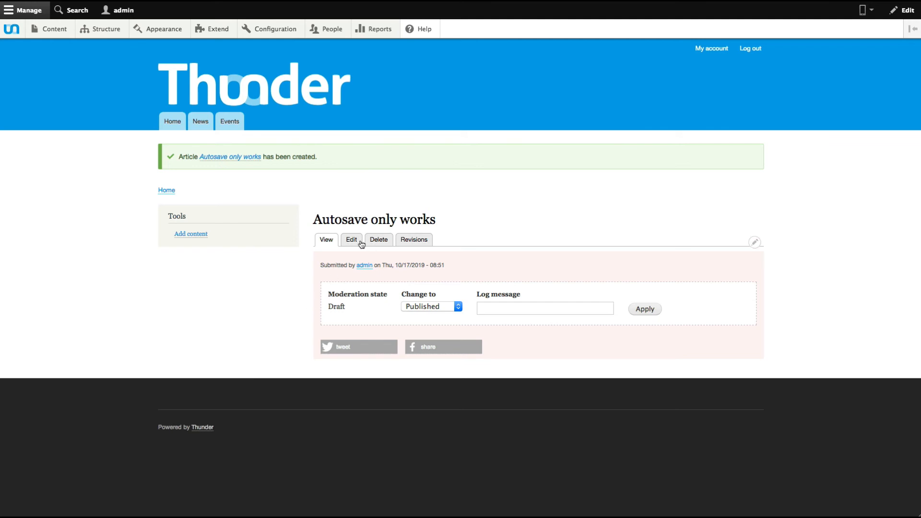
Edit 'Autosave only works' and change its SEO title to 'this is proof that' without saving
{"action": "left_click", "coordinate": [351, 239]}
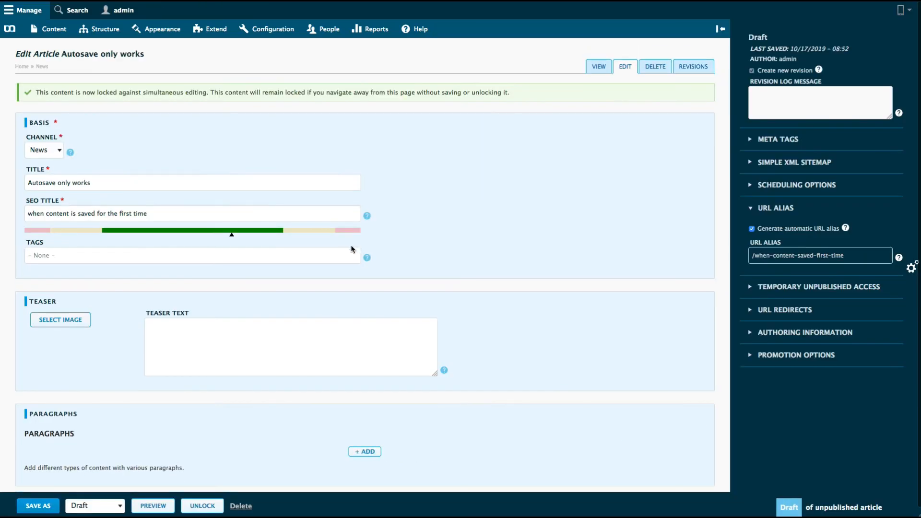
{"action": "left_click", "coordinate": [191, 213]}
{"action": "type", "text": "this is proof that"}
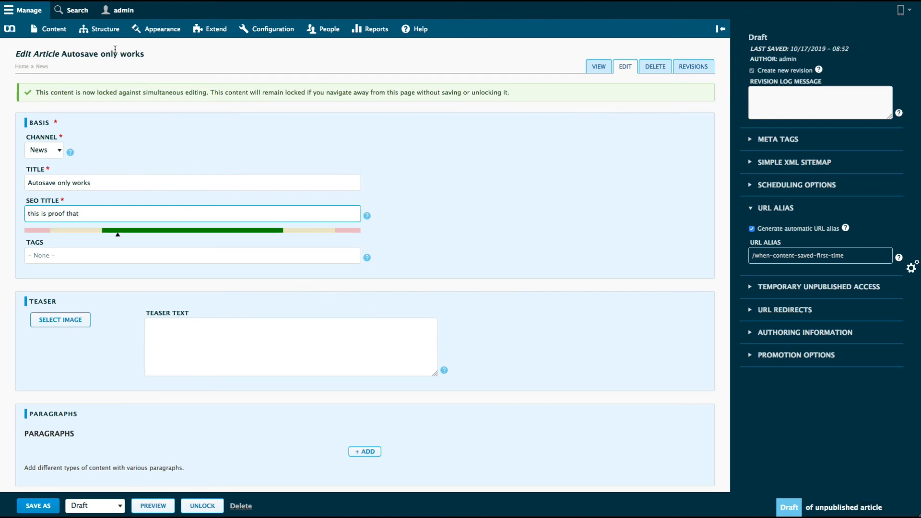
{"action": "left_click", "coordinate": [53, 29]}
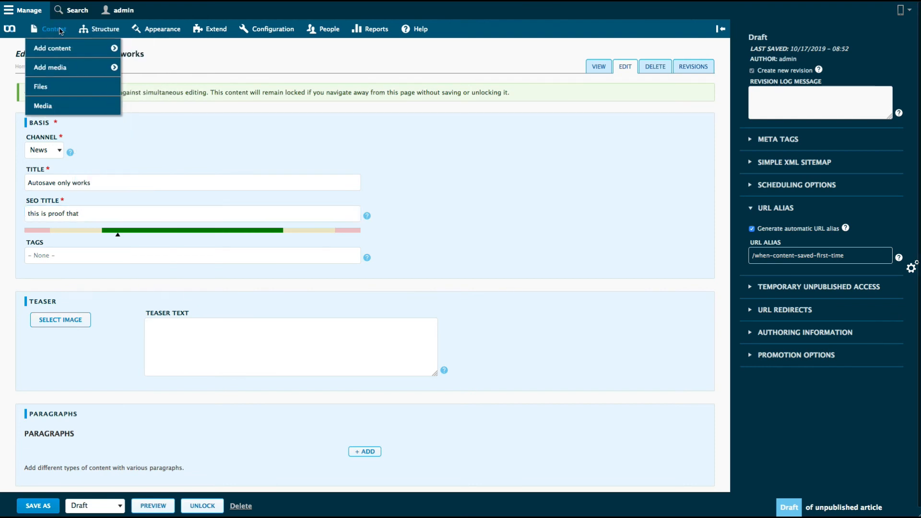
Leave for Content, reopen the article, and resume the autosaved 'this is proof' draft
{"action": "left_click", "coordinate": [57, 29]}
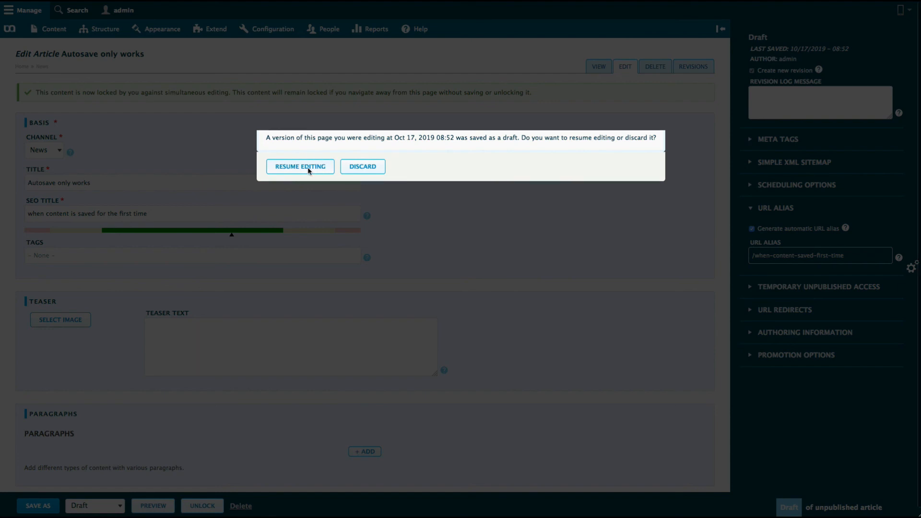
{"action": "left_click", "coordinate": [299, 167]}
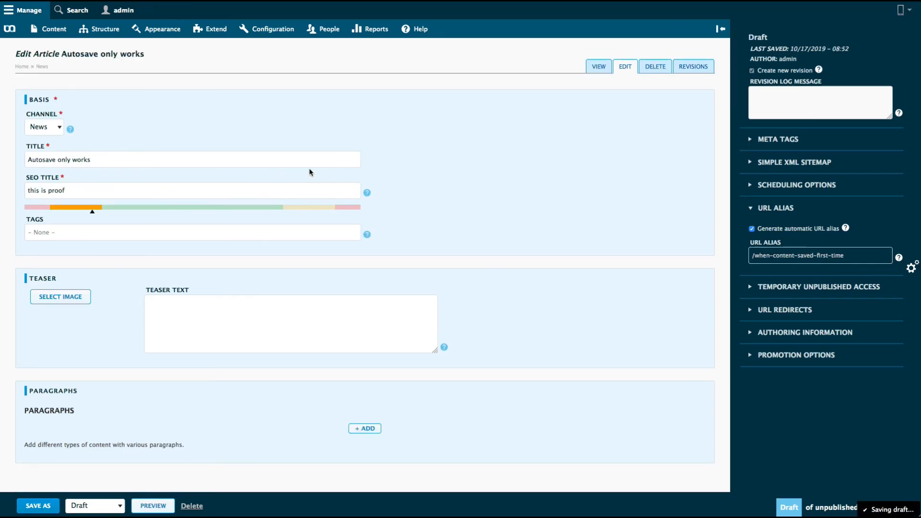